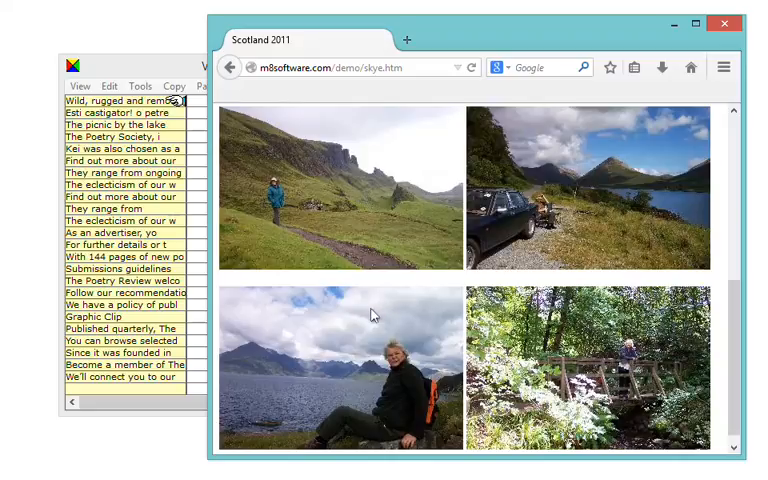
mouse_move(399, 342)
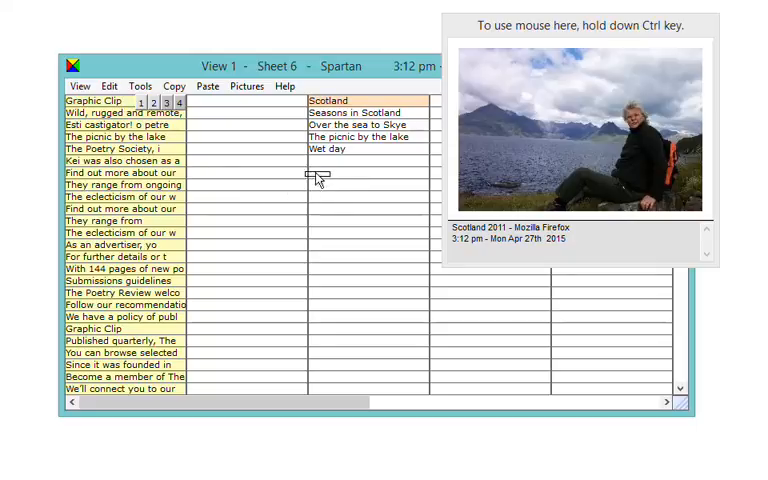
mouse_move(327, 165)
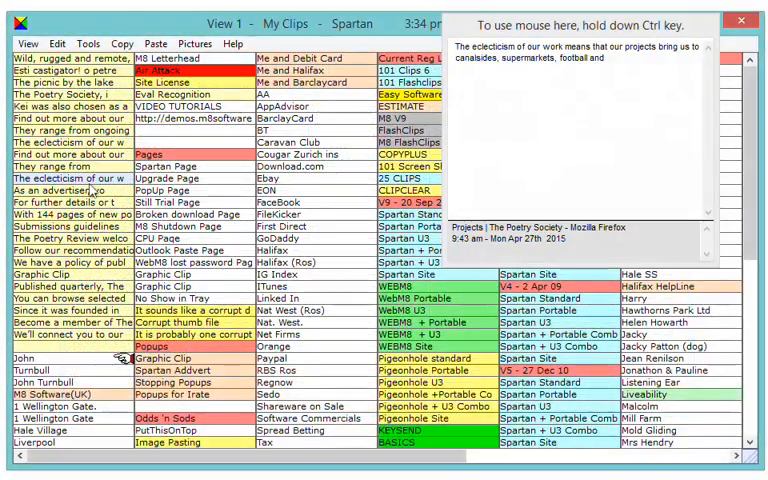
Preview the captured lochside photo clip from the Scotland 2011 page on Sheet 6
left_click(50, 214)
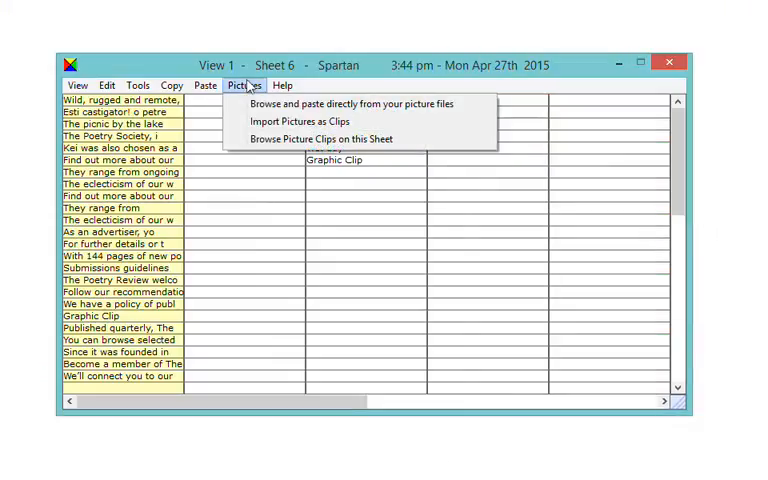
Pick the Switzerland pictures folder, scroll its thumbnails and step to the next picture
left_click(352, 104)
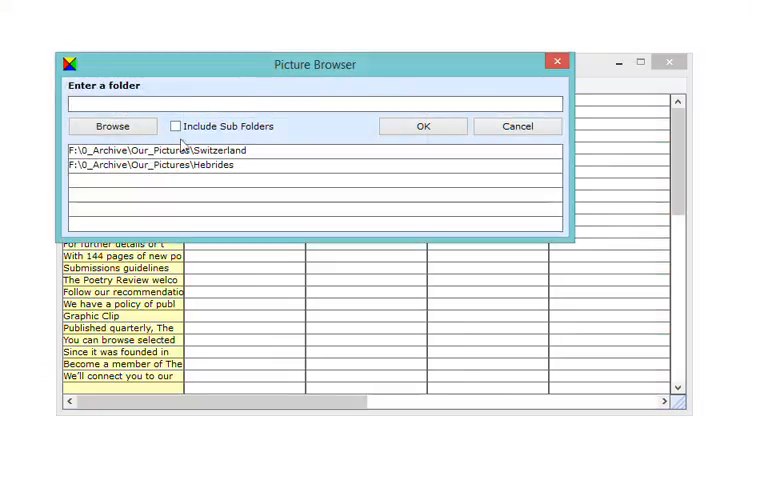
left_click(422, 125)
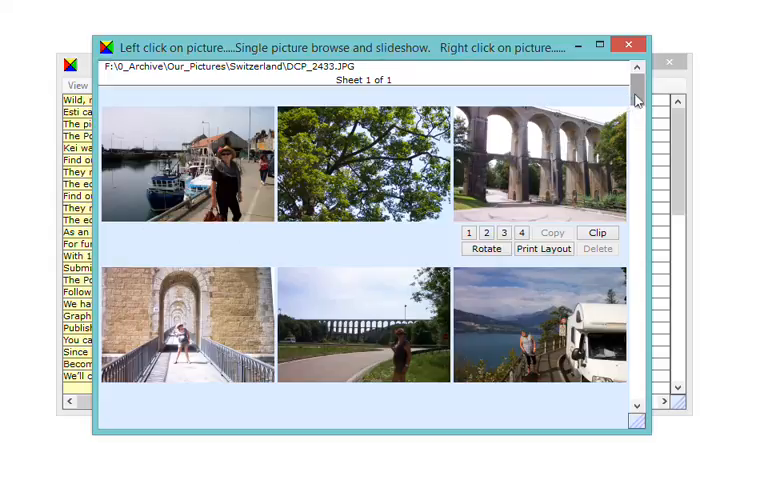
scroll("down", 3)
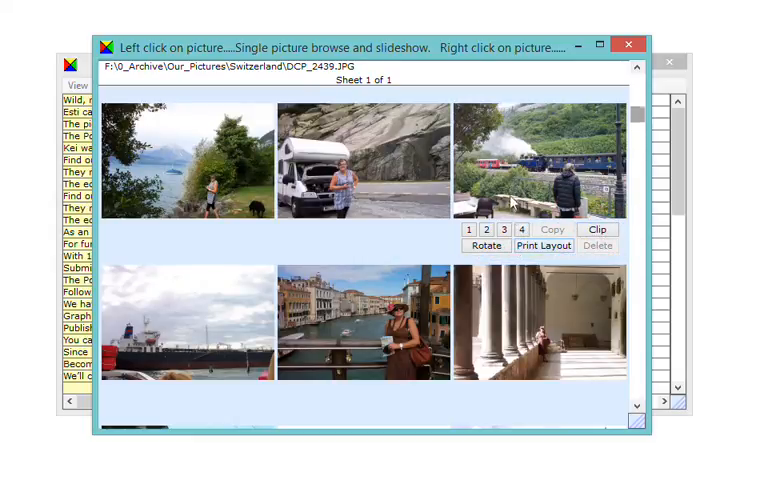
mouse_move(511, 185)
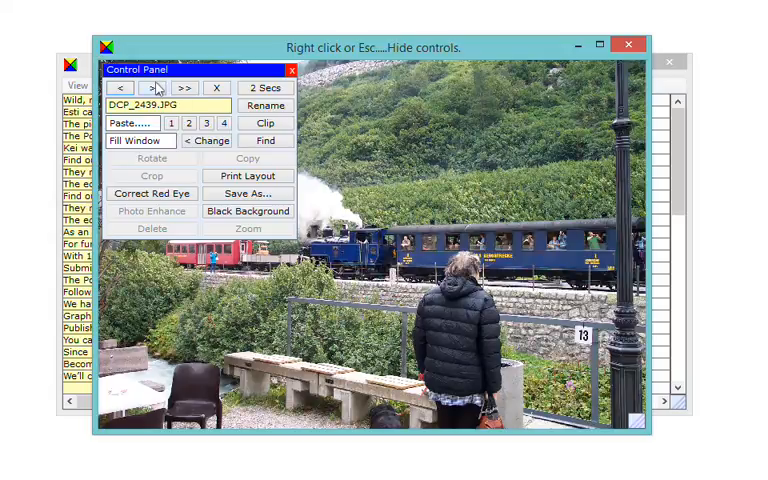
left_click(153, 88)
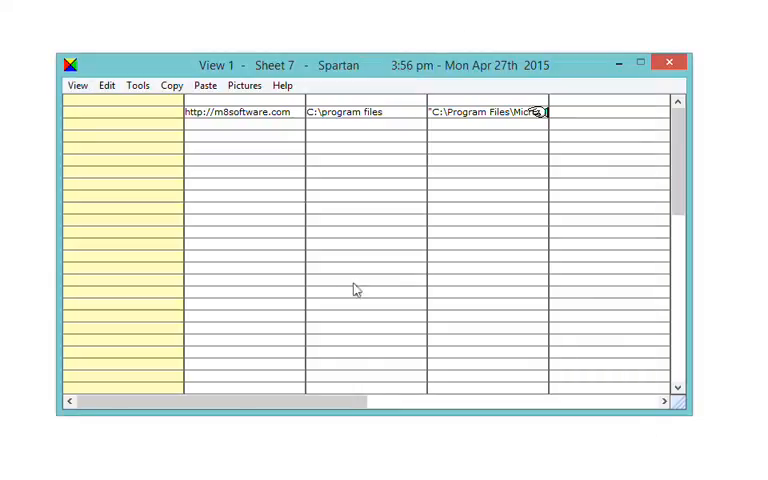
mouse_move(248, 169)
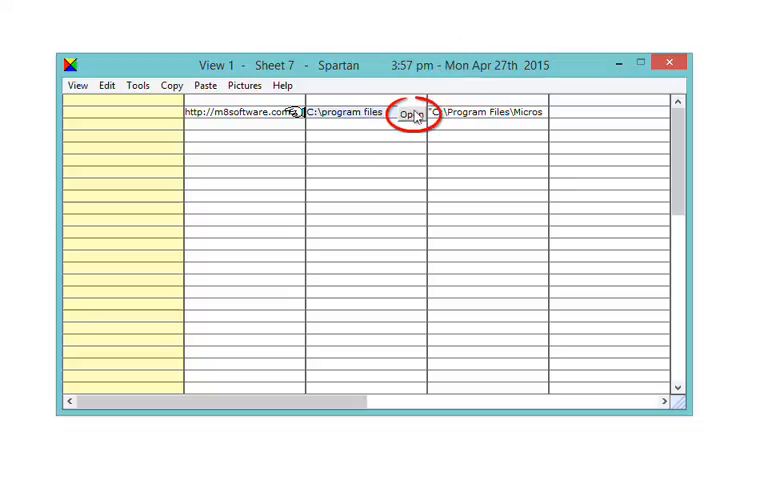
Open and close the C:\program files folder clip, then run the Program Files path clip
left_click(410, 112)
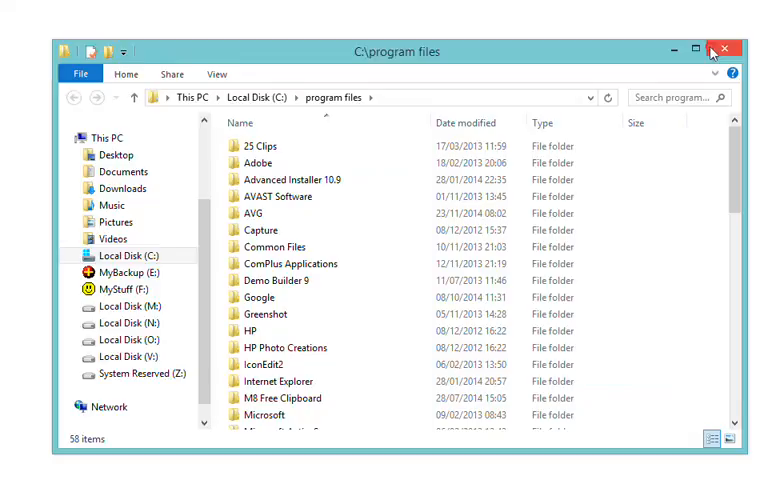
left_click(733, 47)
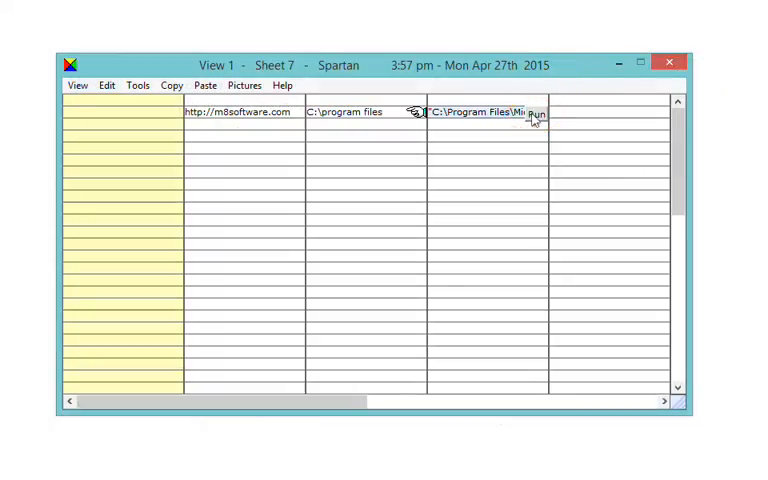
left_click(538, 112)
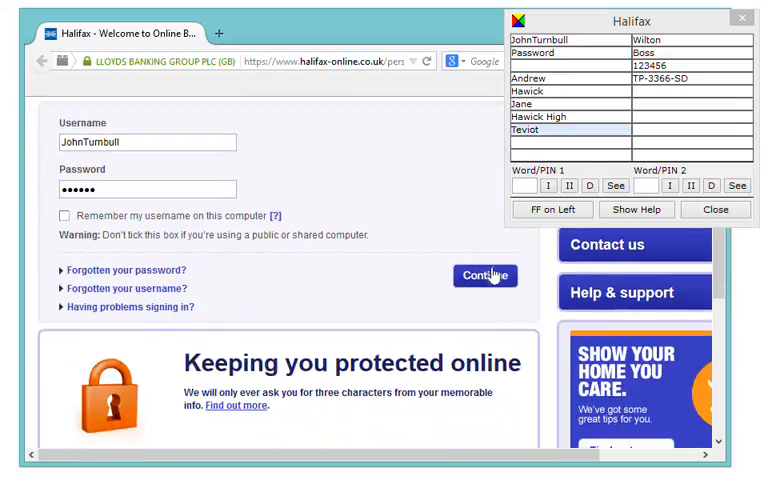
left_click(485, 275)
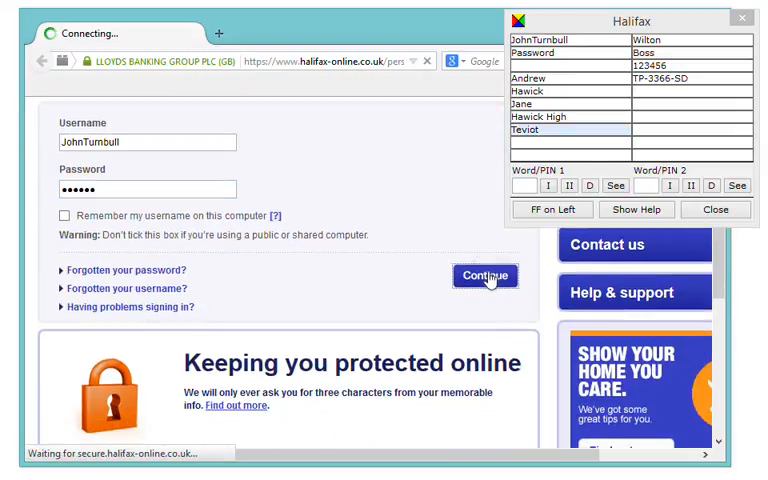
left_click(485, 275)
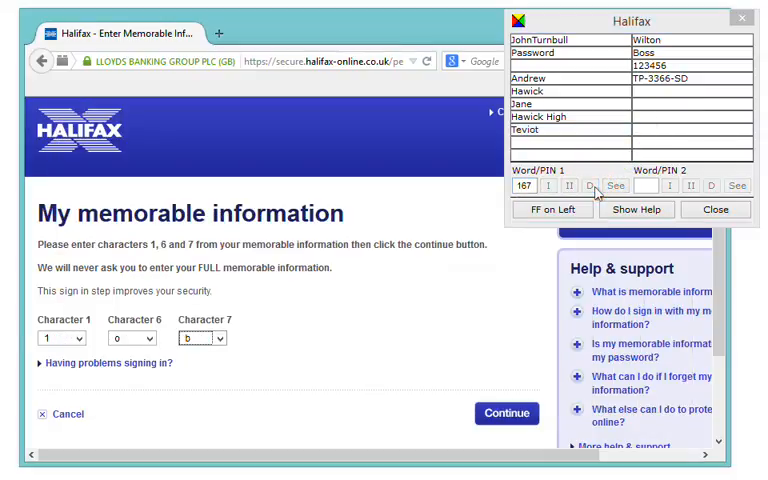
left_click(506, 413)
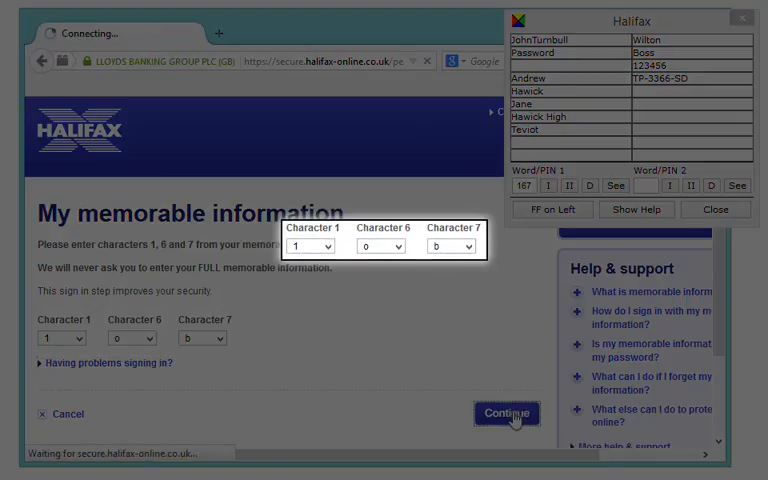
left_click(506, 413)
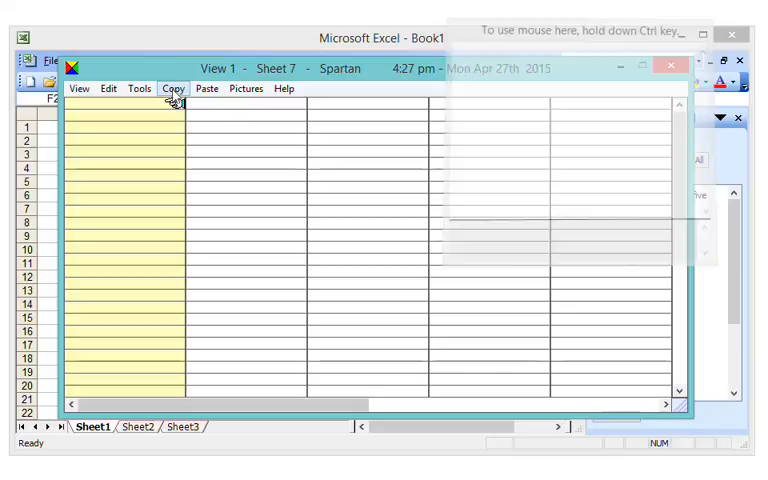
Multi-copy Excel cells one through five from B2 into a single comma-separated clip
left_click(172, 88)
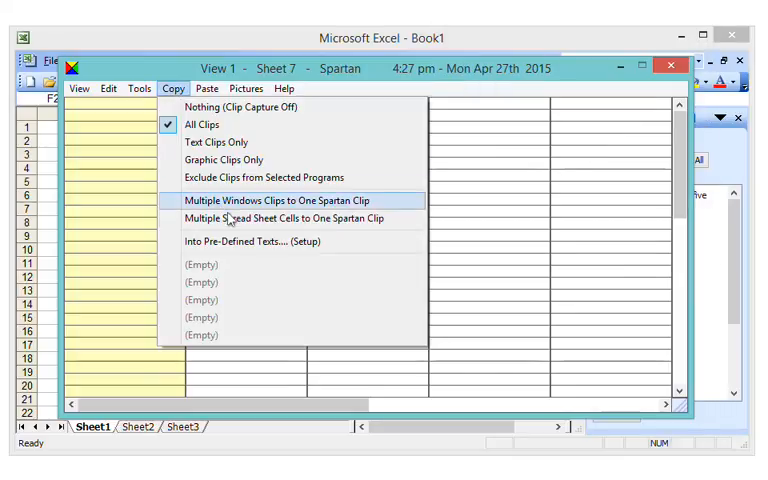
left_click(288, 218)
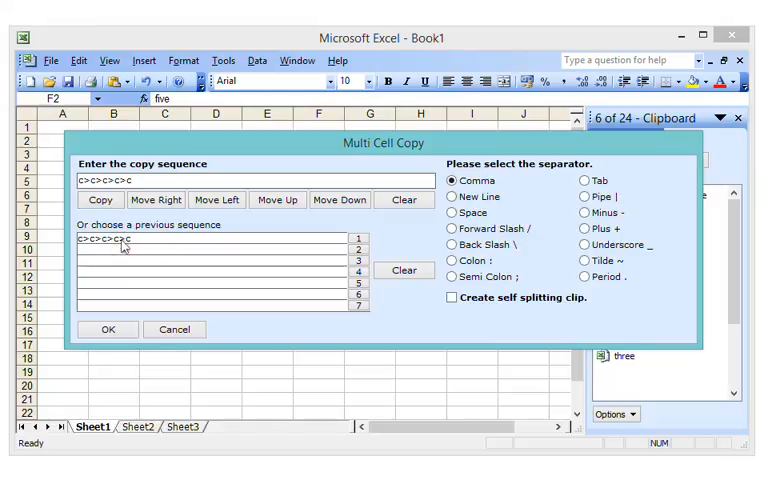
left_click(108, 329)
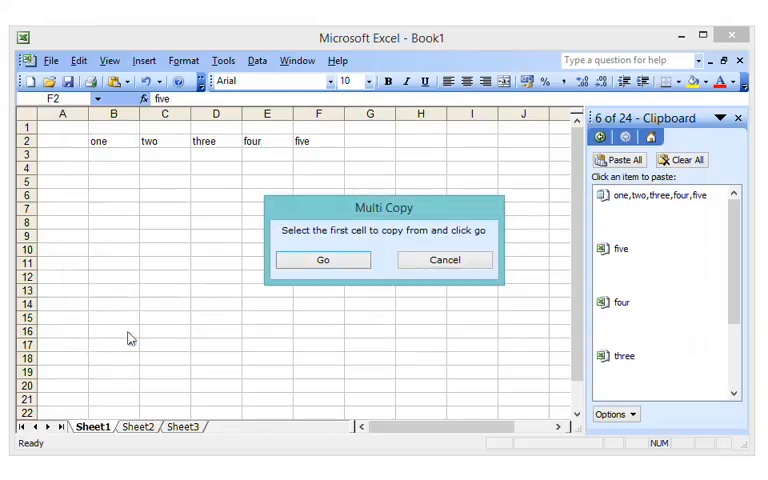
left_click(100, 141)
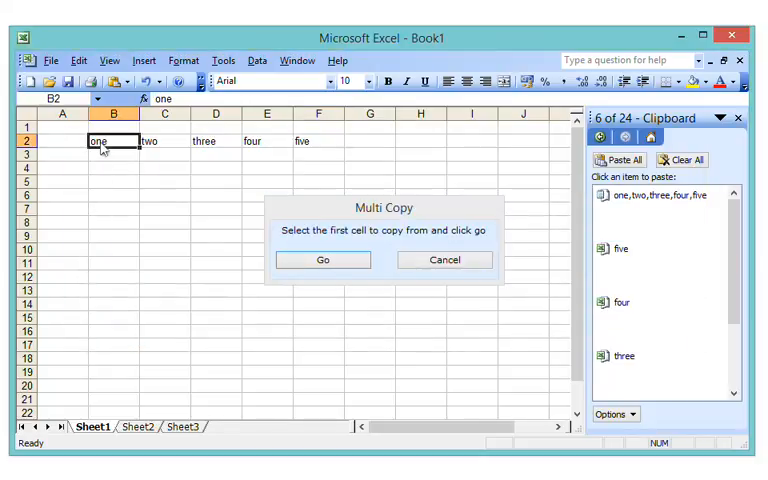
left_click(322, 260)
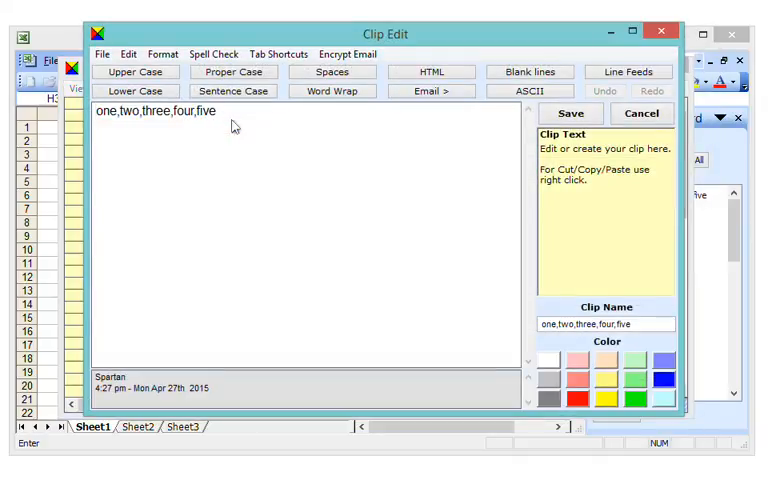
mouse_move(180, 144)
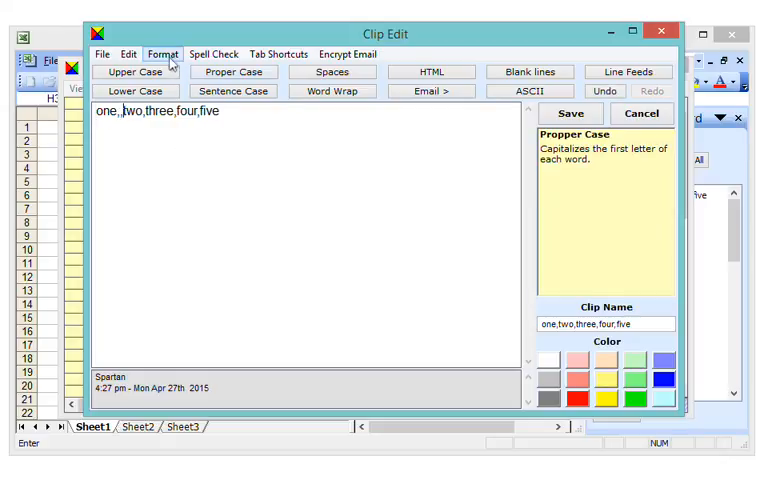
Set the one,two,three,four,five clip to split at commas into cells down
left_click(162, 54)
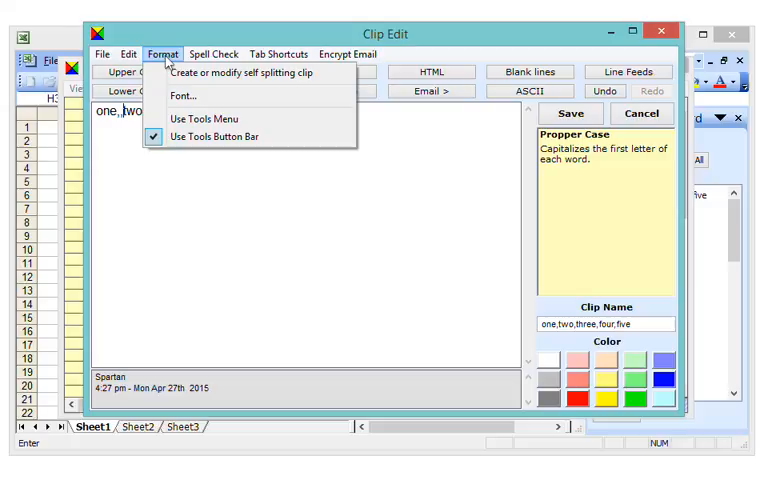
left_click(247, 71)
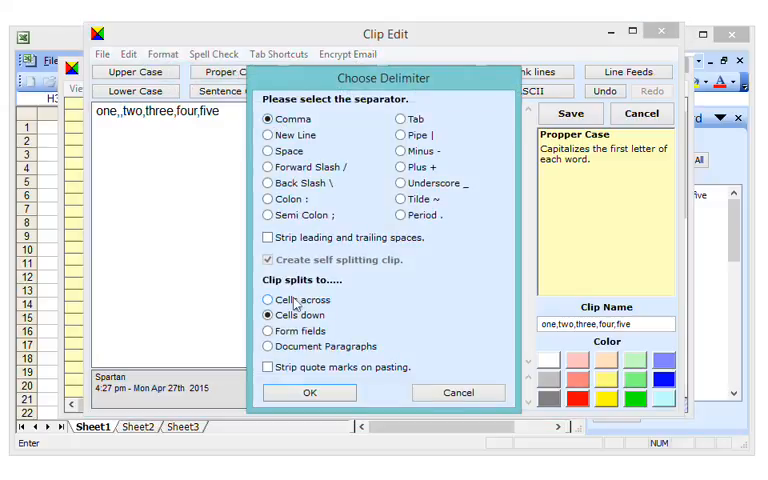
left_click(268, 299)
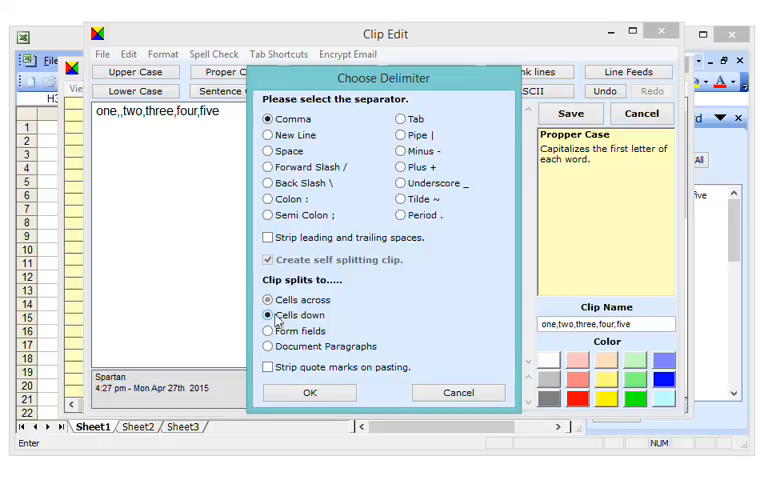
left_click(269, 315)
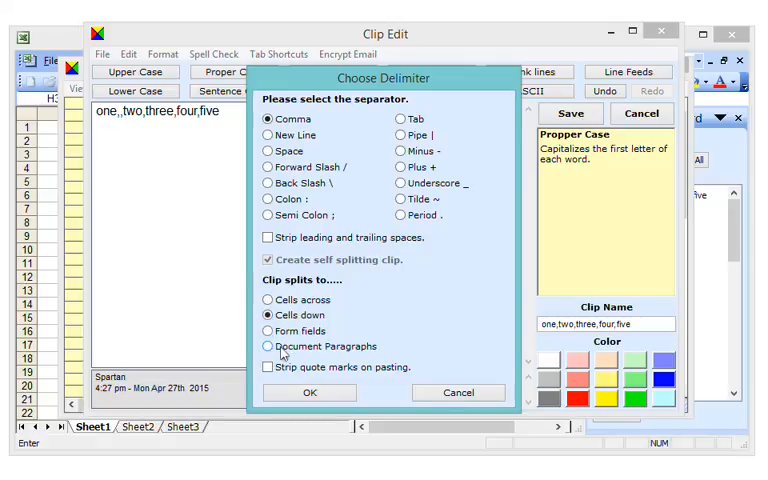
left_click(309, 392)
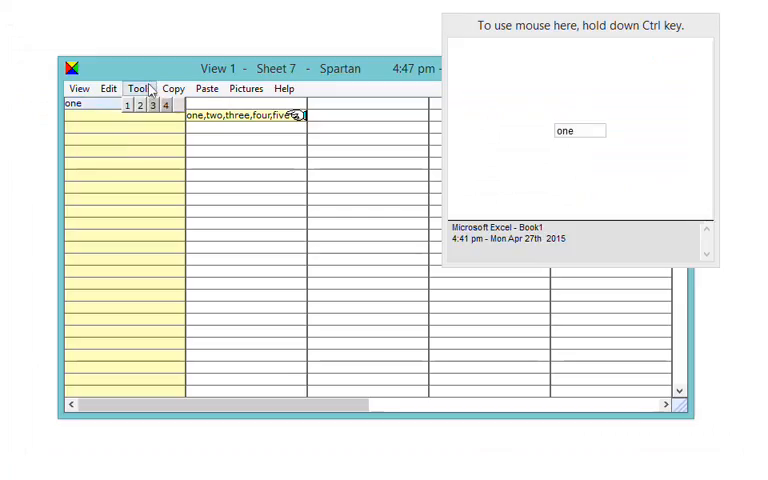
left_click(139, 88)
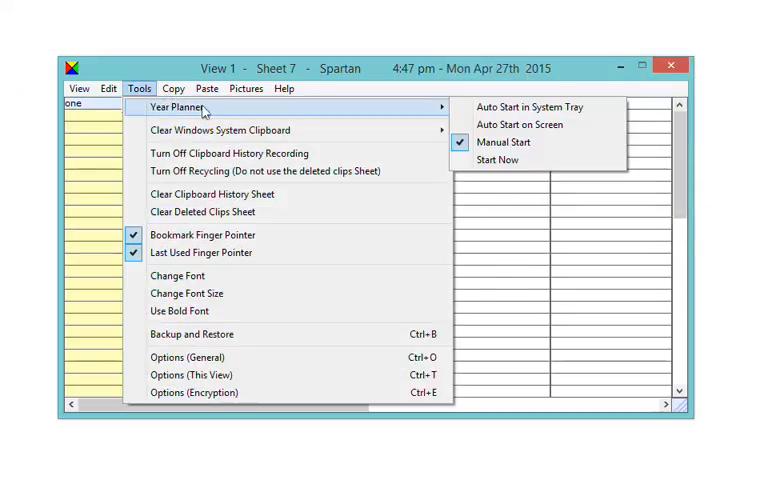
mouse_move(497, 160)
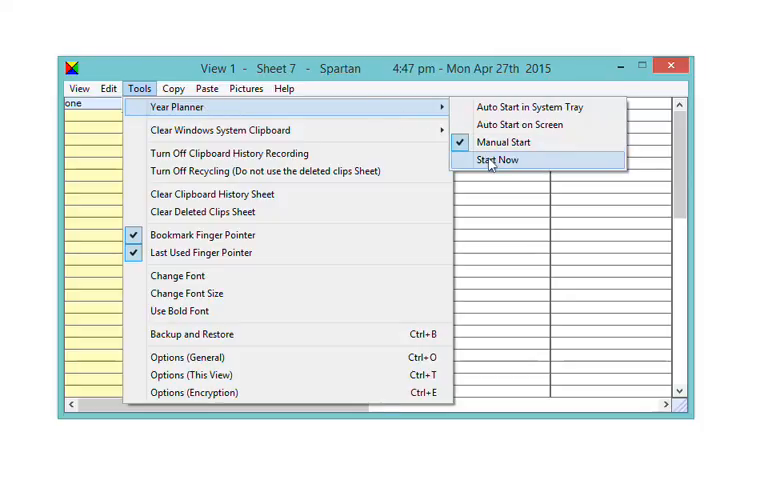
left_click(493, 160)
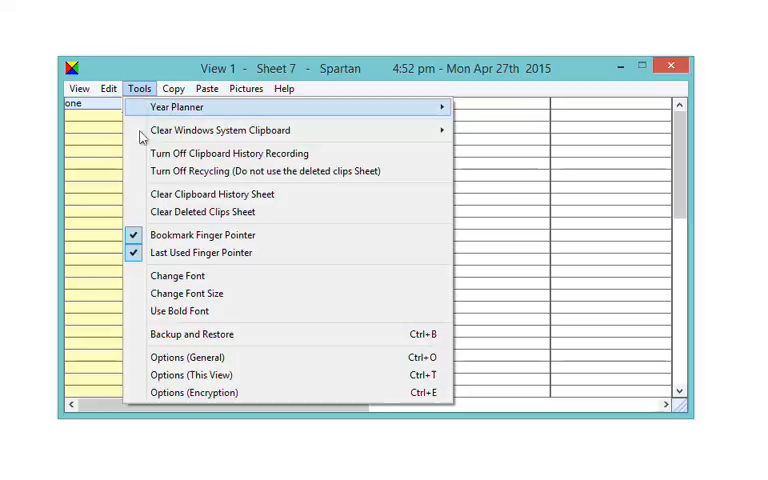
left_click(186, 334)
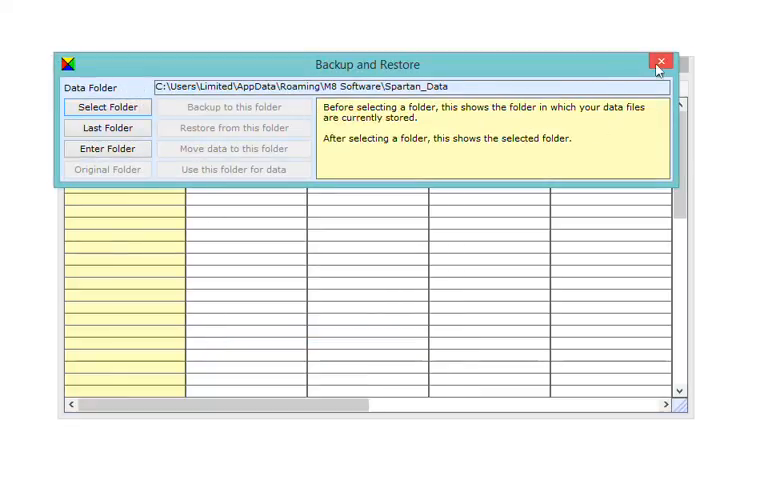
left_click(664, 61)
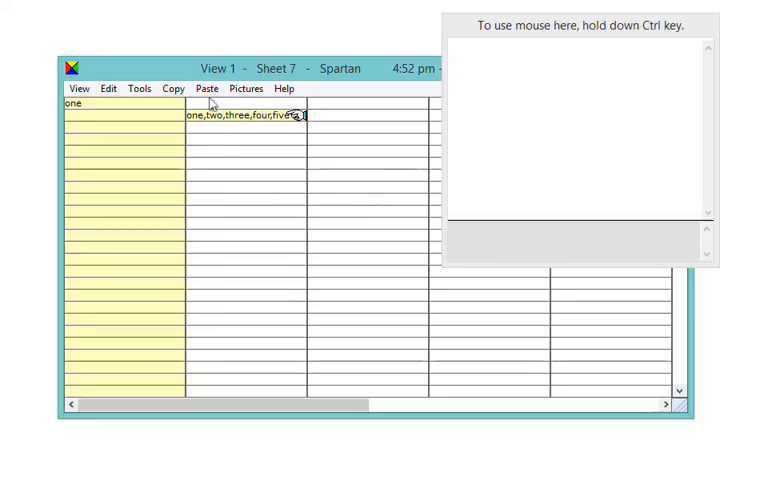
left_click(207, 88)
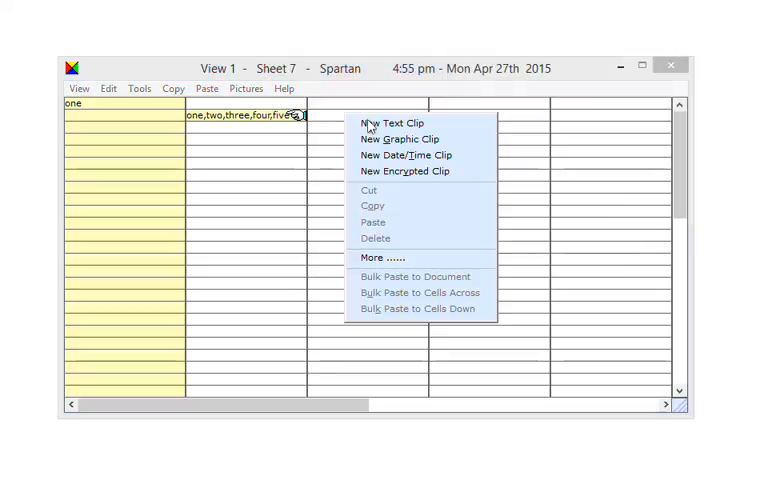
mouse_move(393, 123)
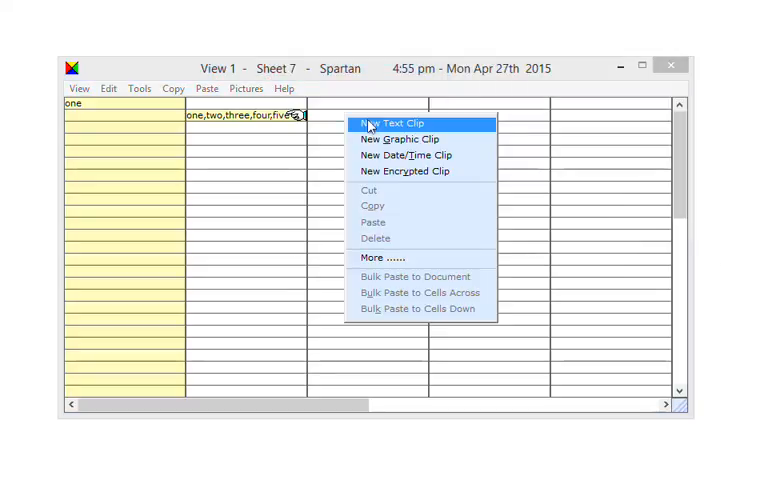
mouse_move(398, 139)
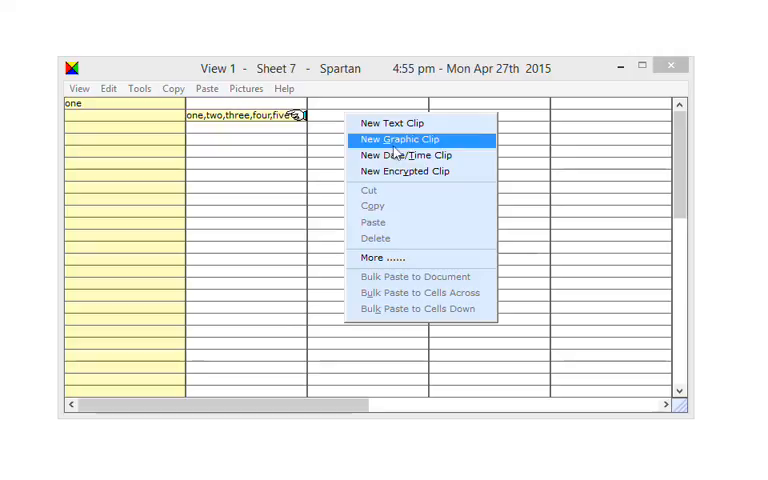
mouse_move(405, 155)
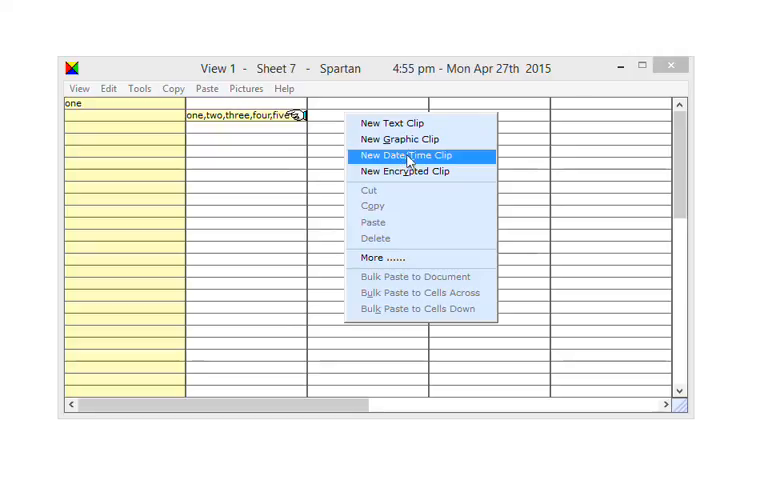
mouse_move(418, 171)
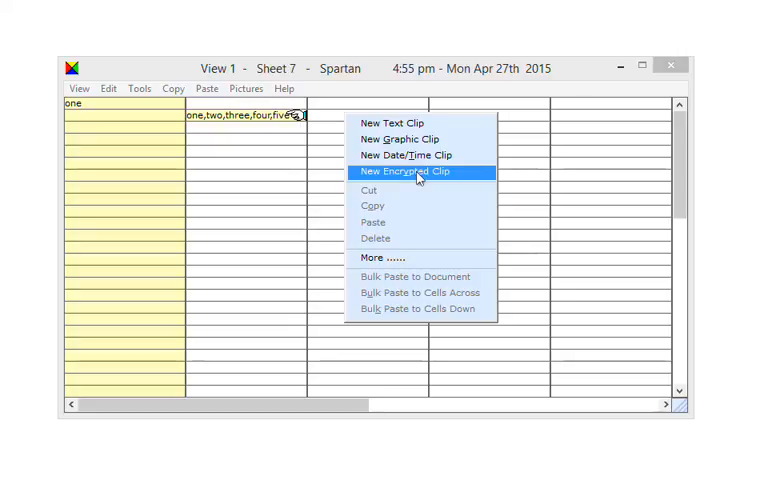
left_click(404, 171)
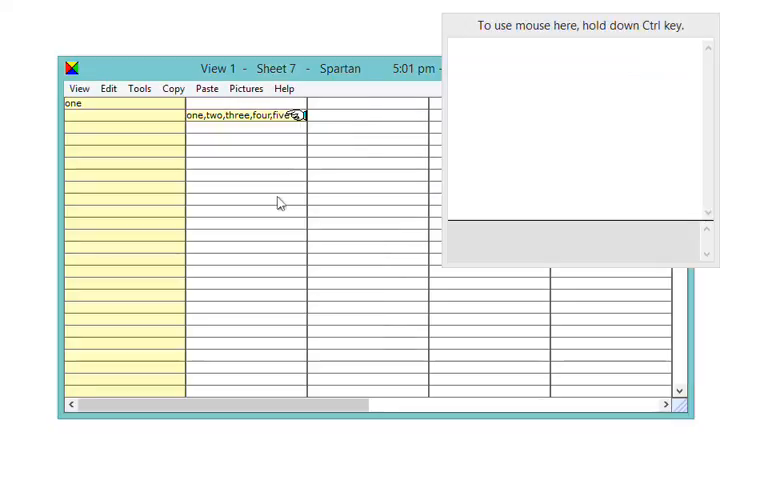